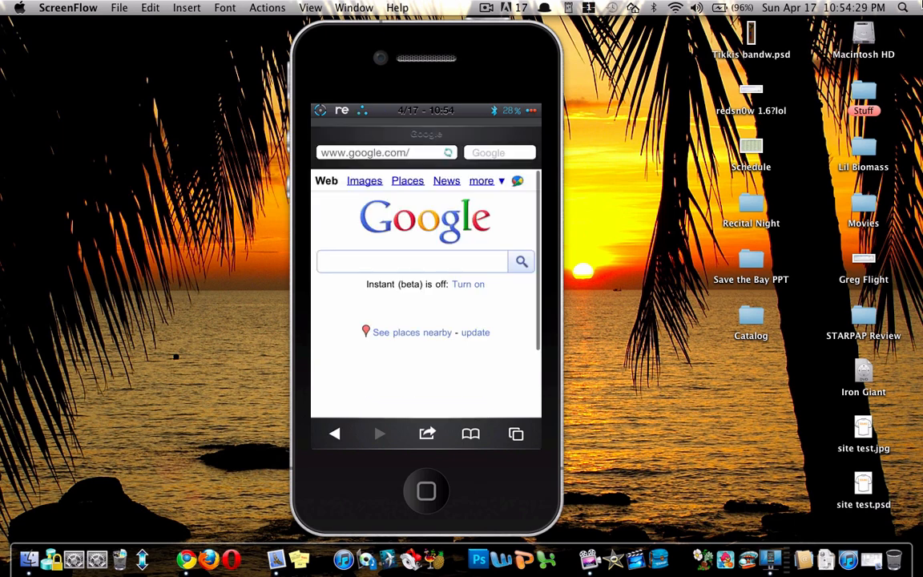
- Go to the Yahoo! Weather forecasts page from the 'wea' address-bar suggestion
click(384, 152)
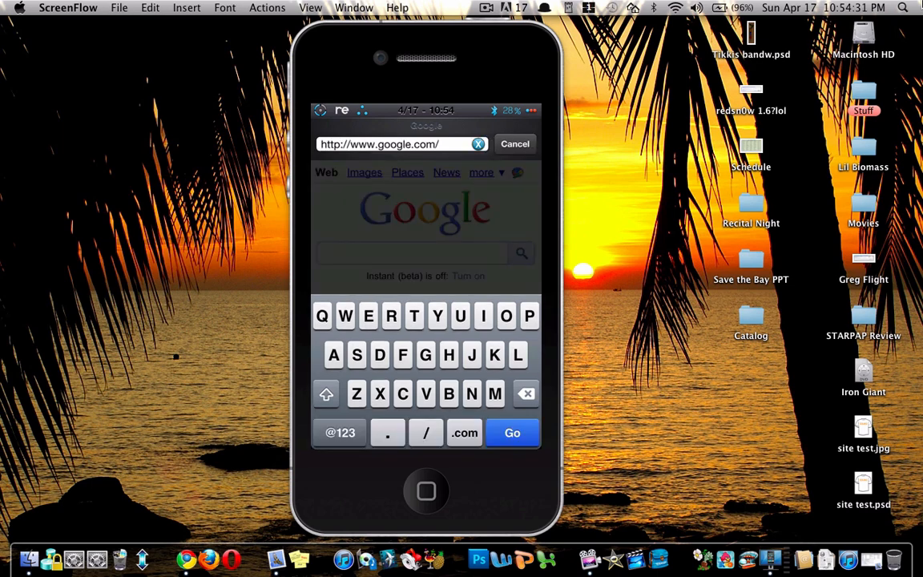
text(wea)
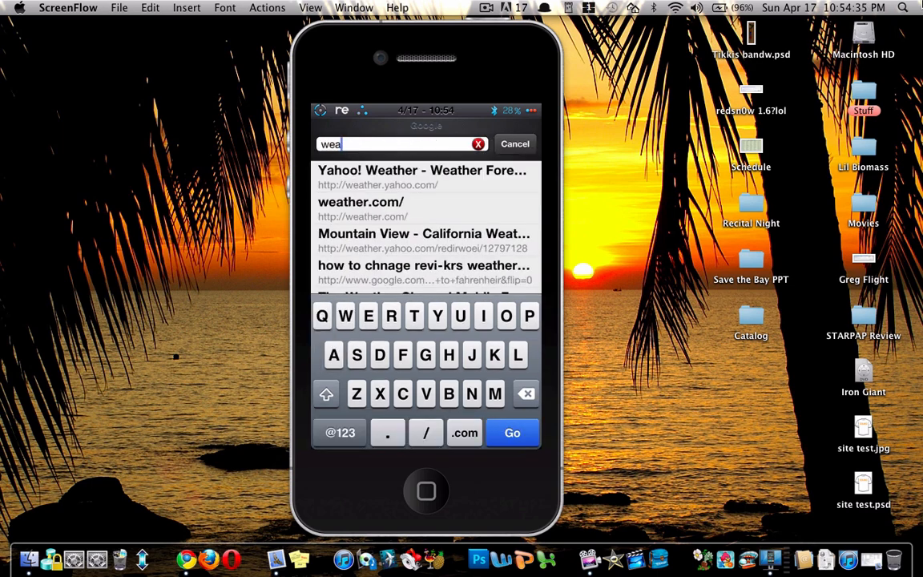
click(362, 202)
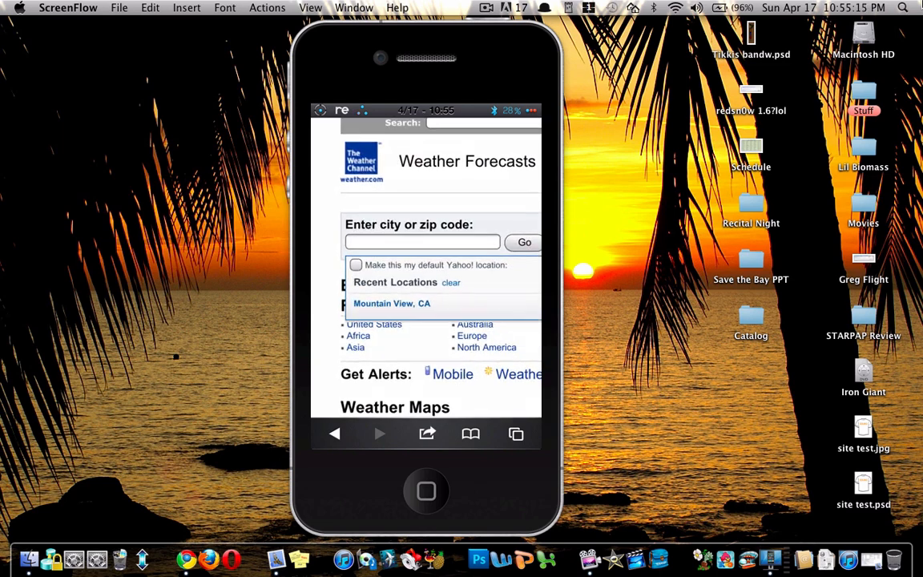
- Search zip code 94041 and load the Mountain View, CA forecast page
click(423, 242)
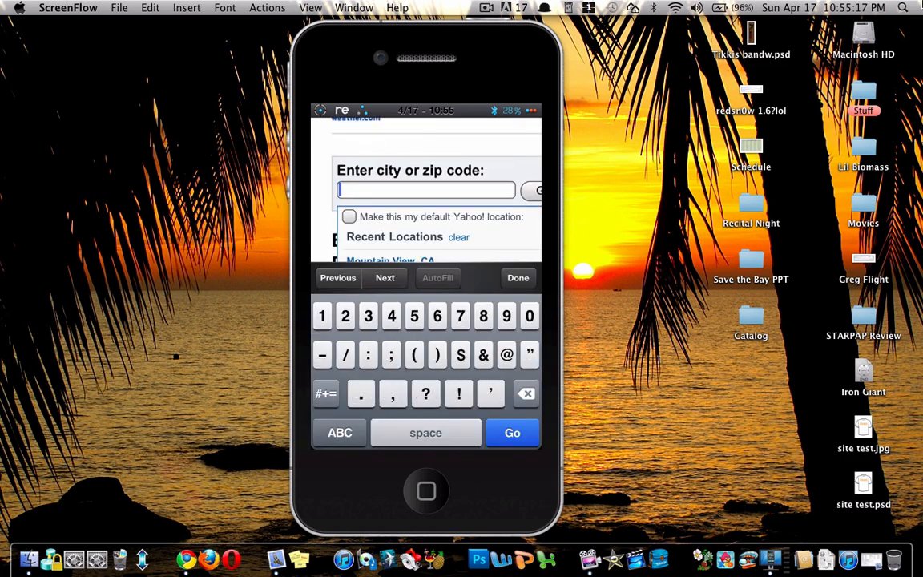
text(9404)
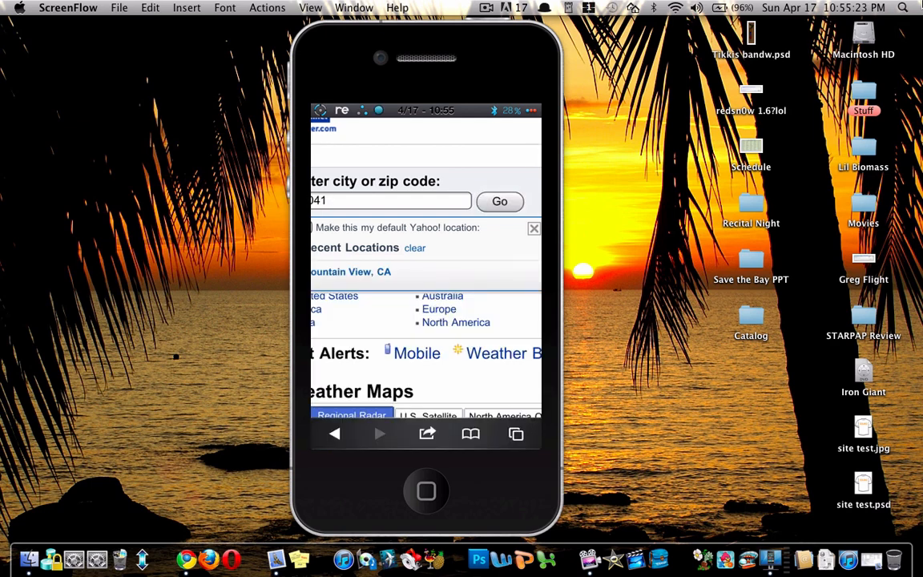
click(500, 202)
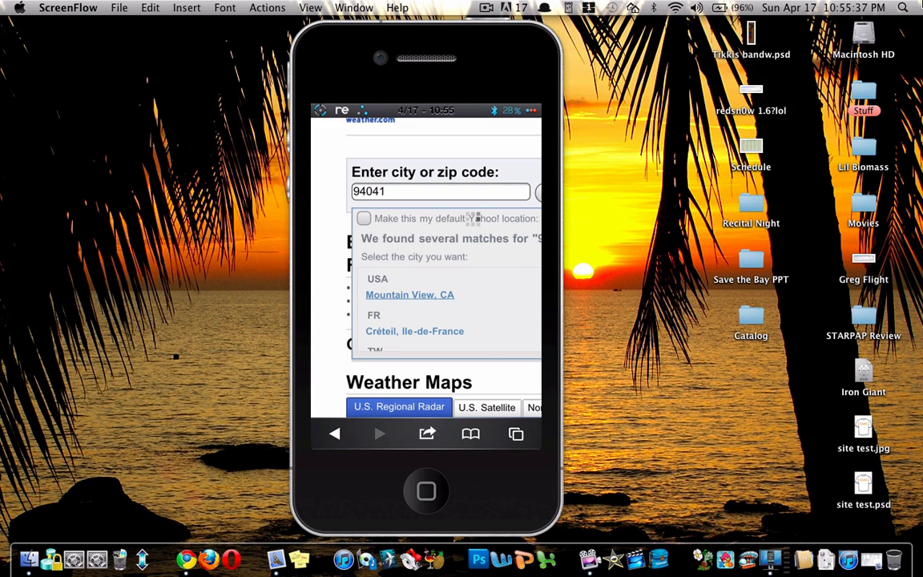
click(410, 295)
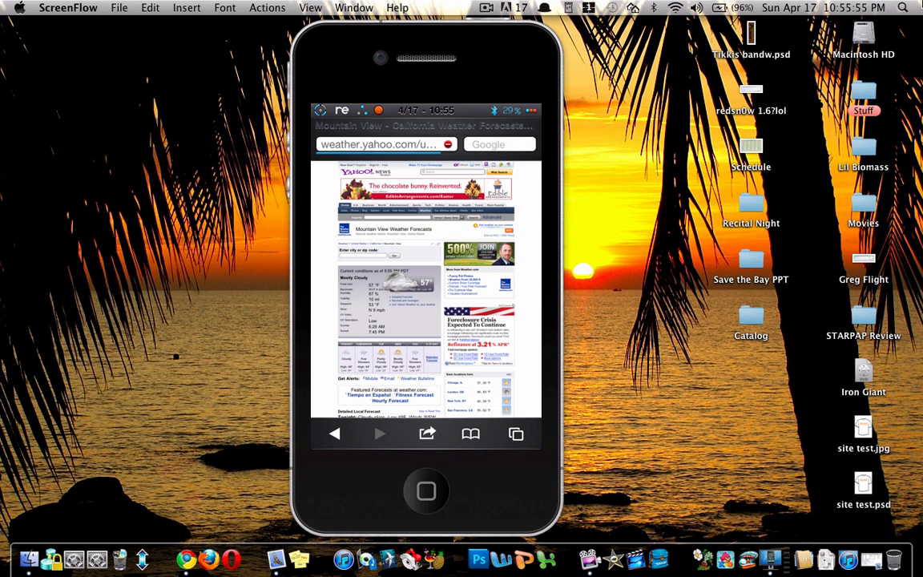
- Reveal the page address ending mountain-view-12797128 to read the city code
click(384, 144)
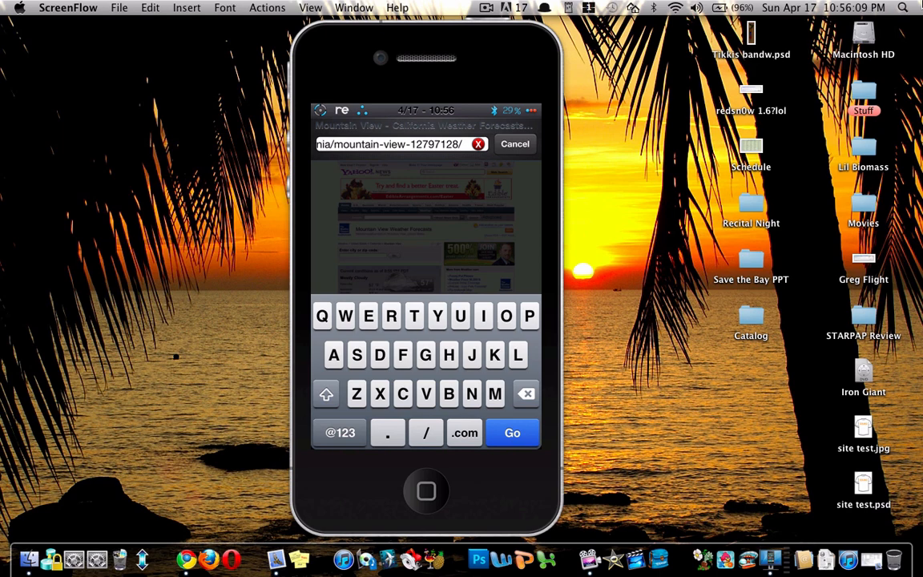
click(401, 144)
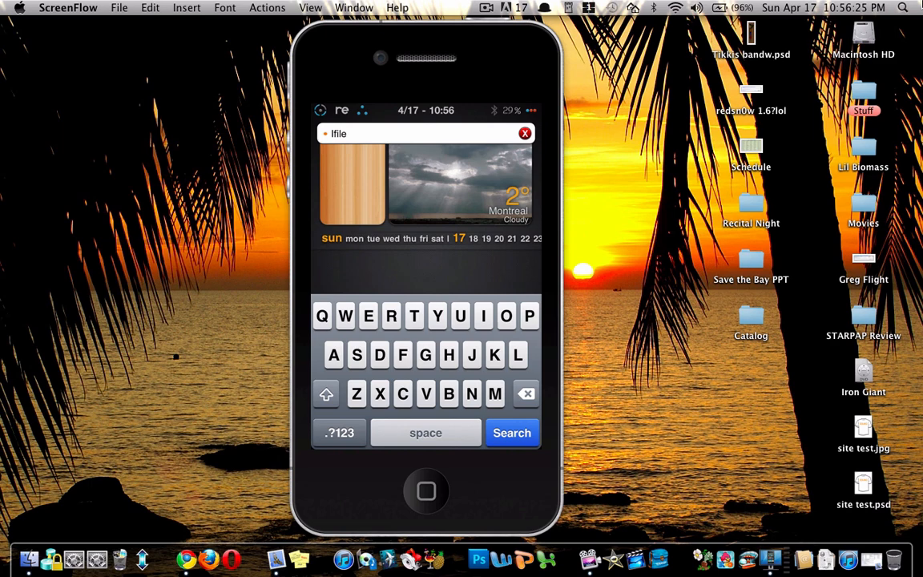
- Launch iFile and browse /var/stash/Themes.23gW1A into the revi-krs.theme folder
click(511, 433)
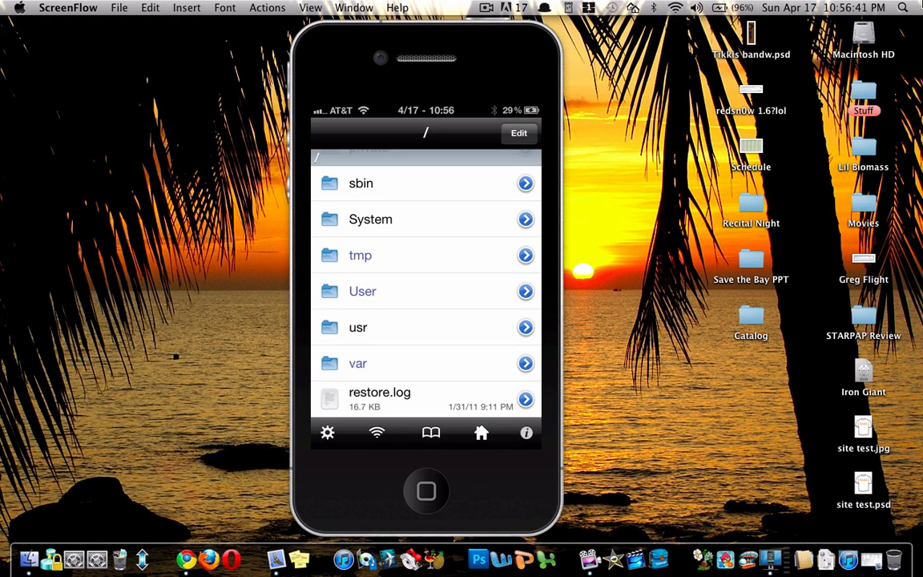
scroll(down, 3)
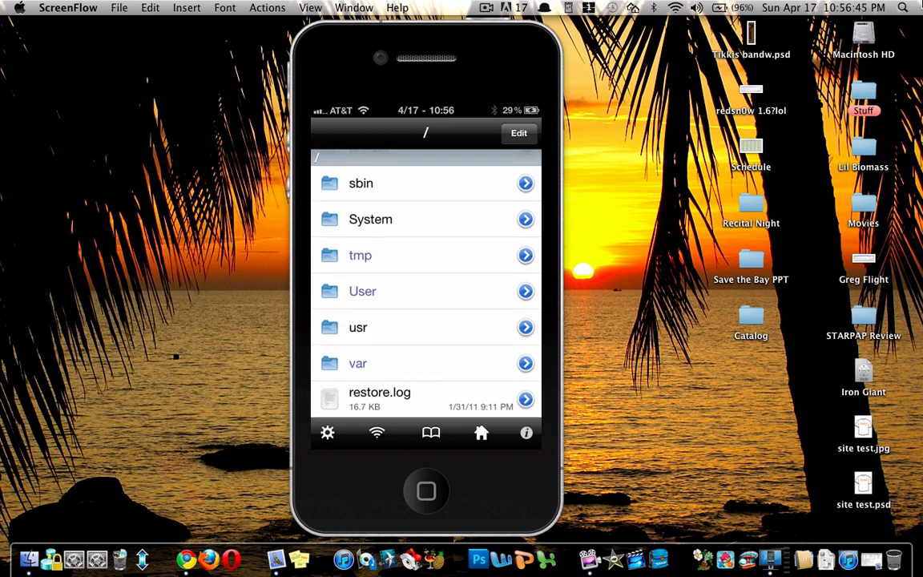
click(355, 362)
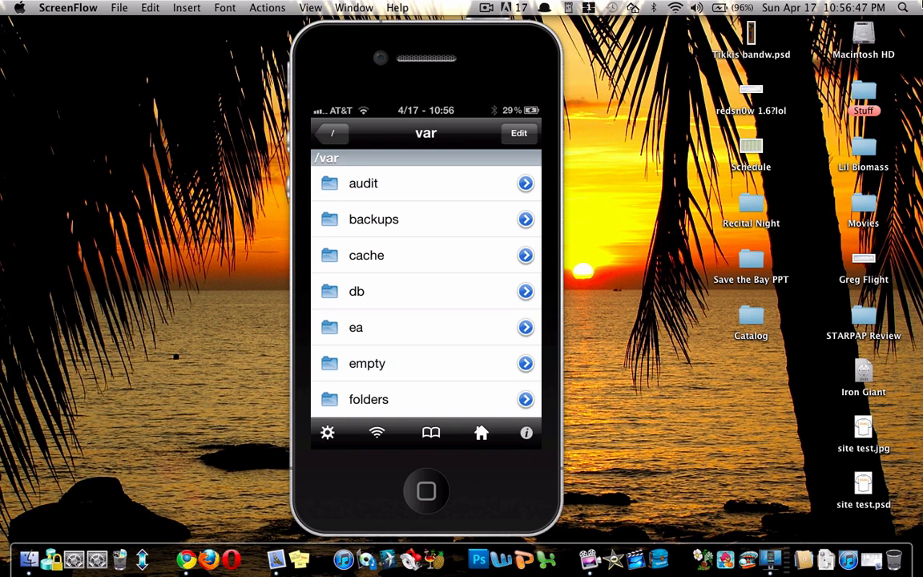
scroll(down, 3)
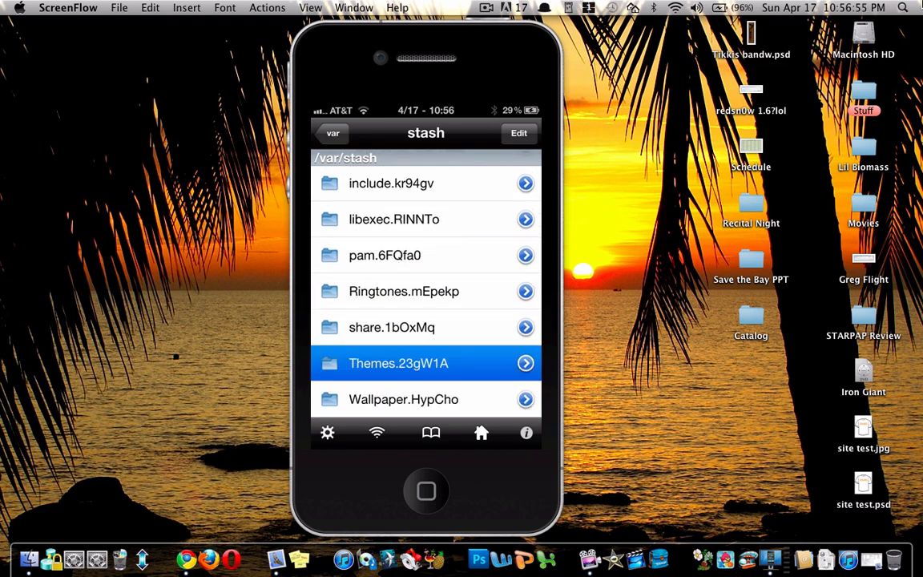
click(413, 362)
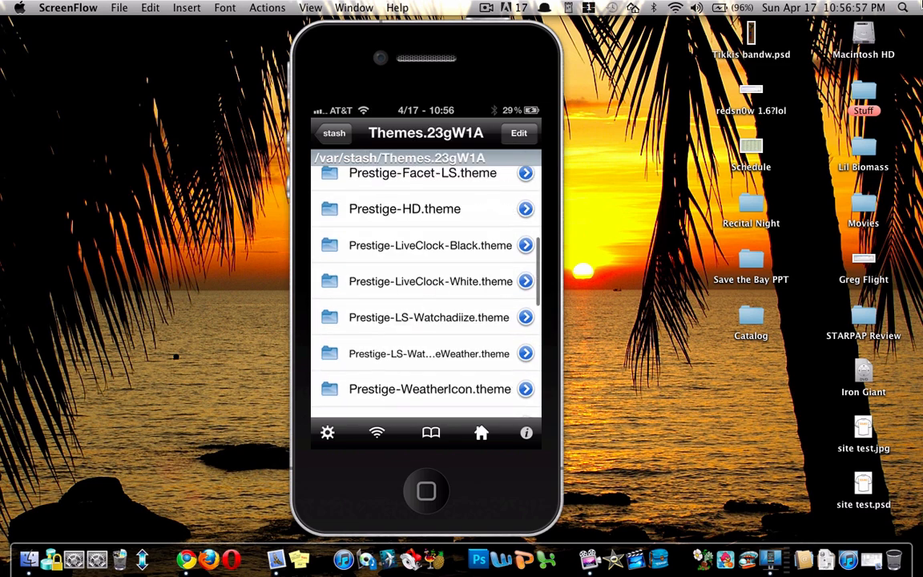
scroll(down, 3)
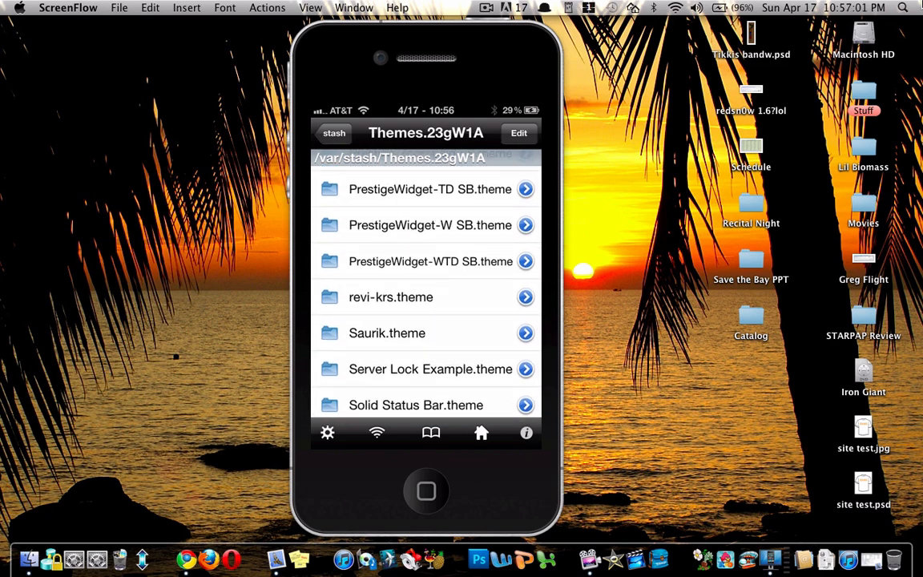
click(390, 297)
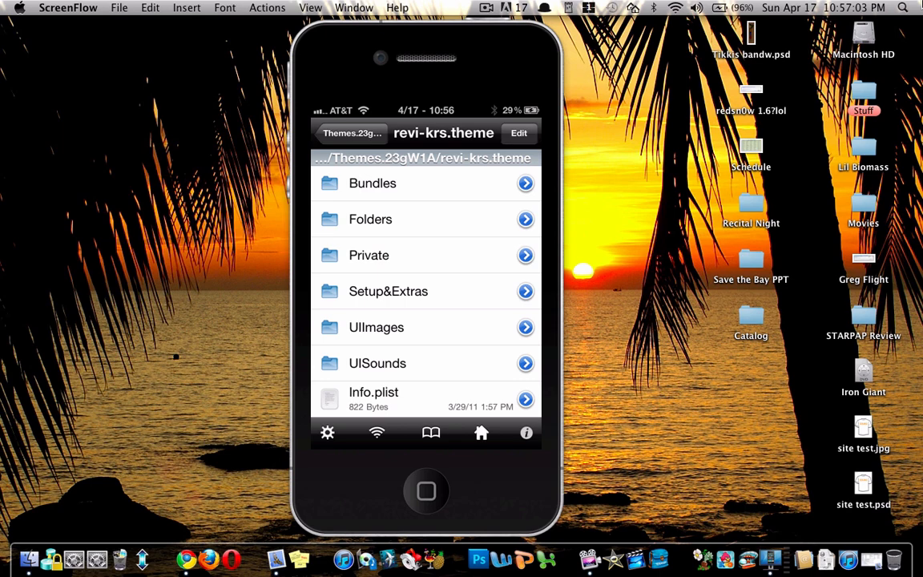
- View LockBackground.html from revi-krs.theme in the Text Viewer
scroll(down, 3)
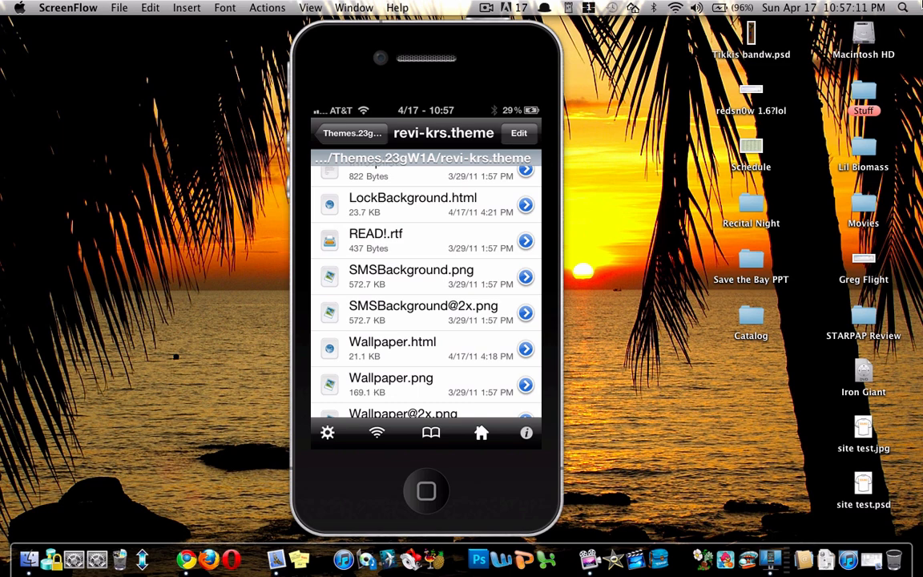
click(413, 206)
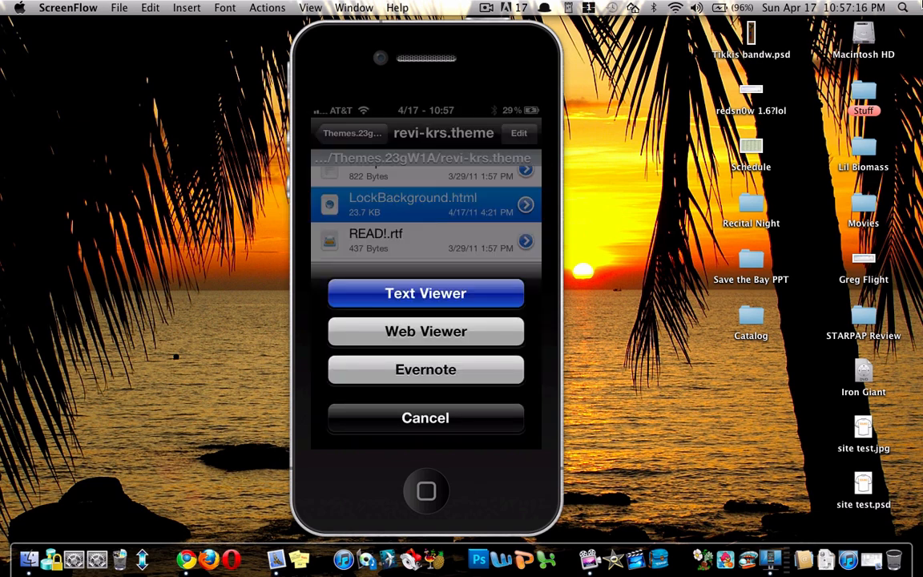
click(424, 292)
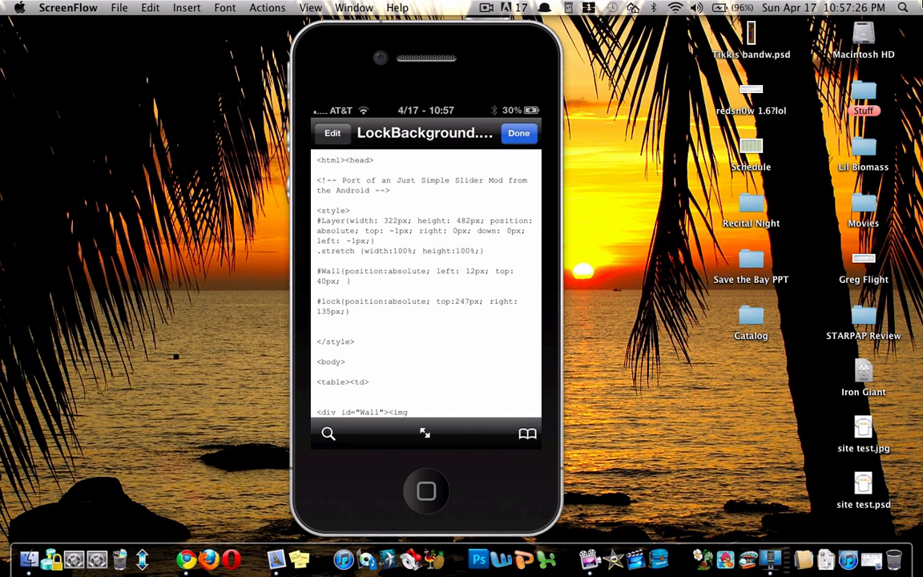
- Find 'var locale' in LockBackground.html and edit its value to the Yahoo city code
click(327, 432)
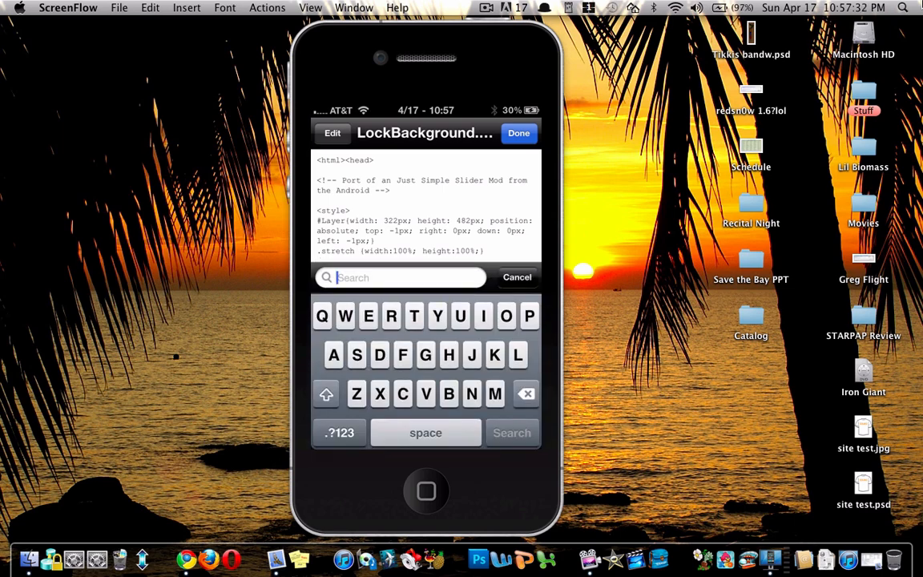
text(var)
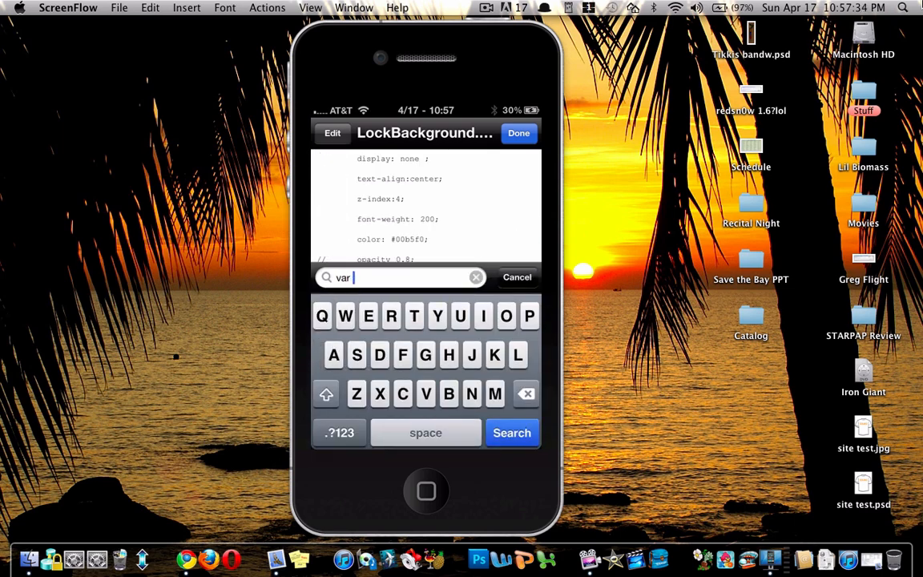
text(locale)
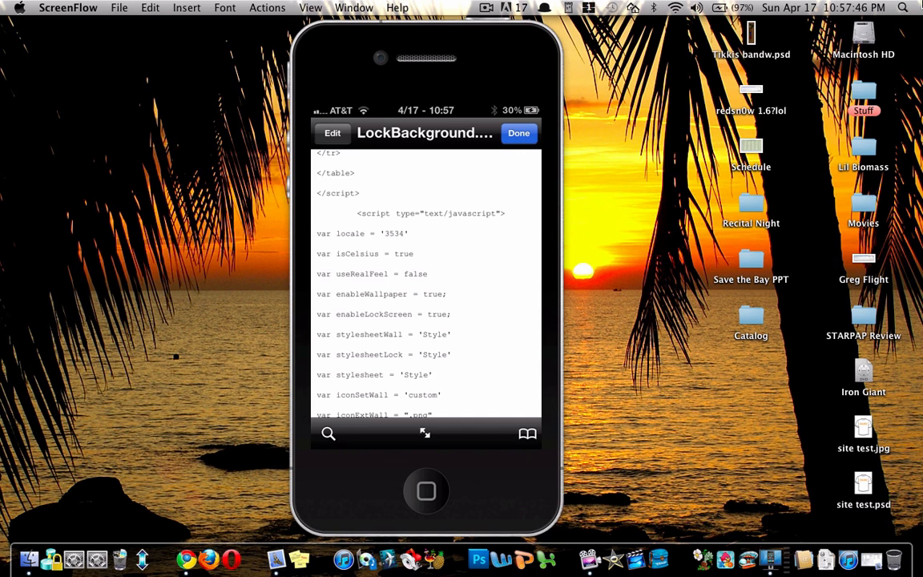
click(330, 133)
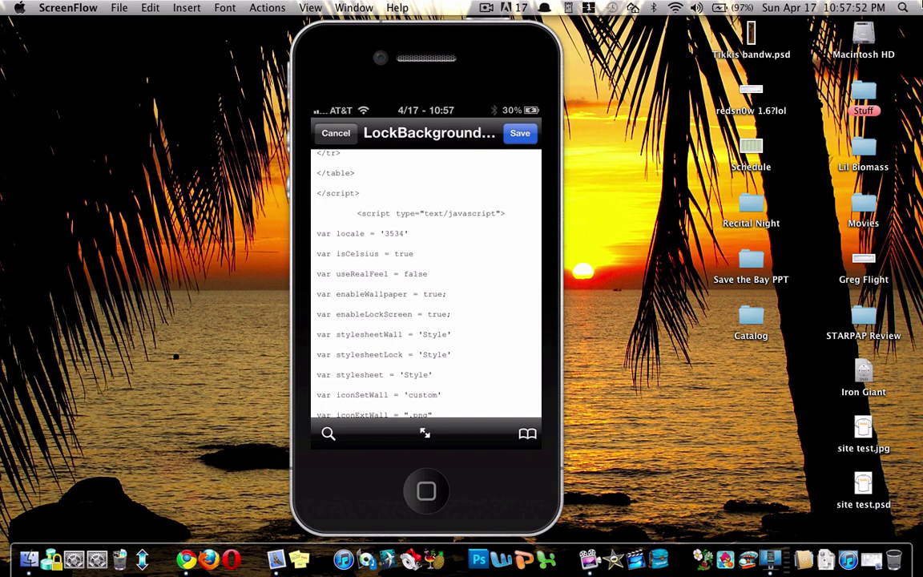
click(403, 234)
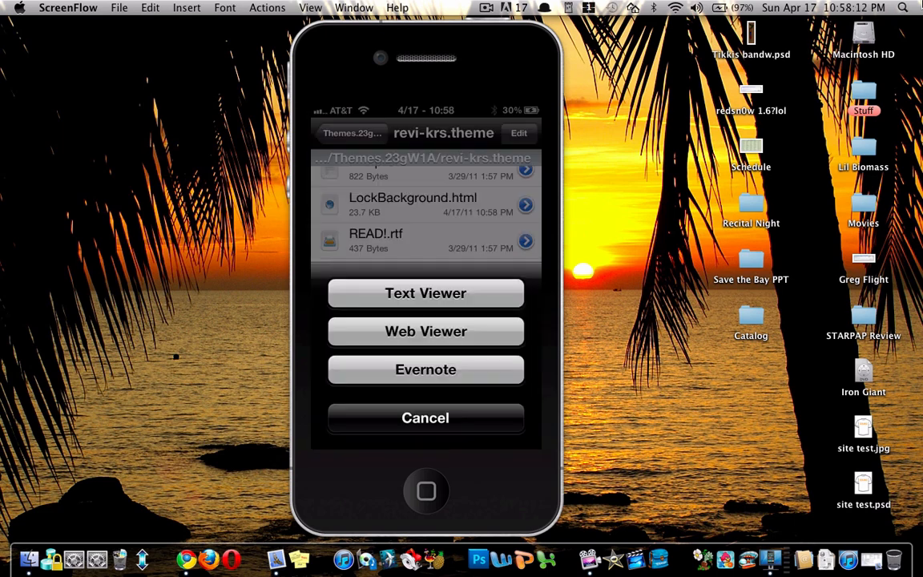
- View Wallpaper.html as text and jump to its 'var locale' line
click(426, 292)
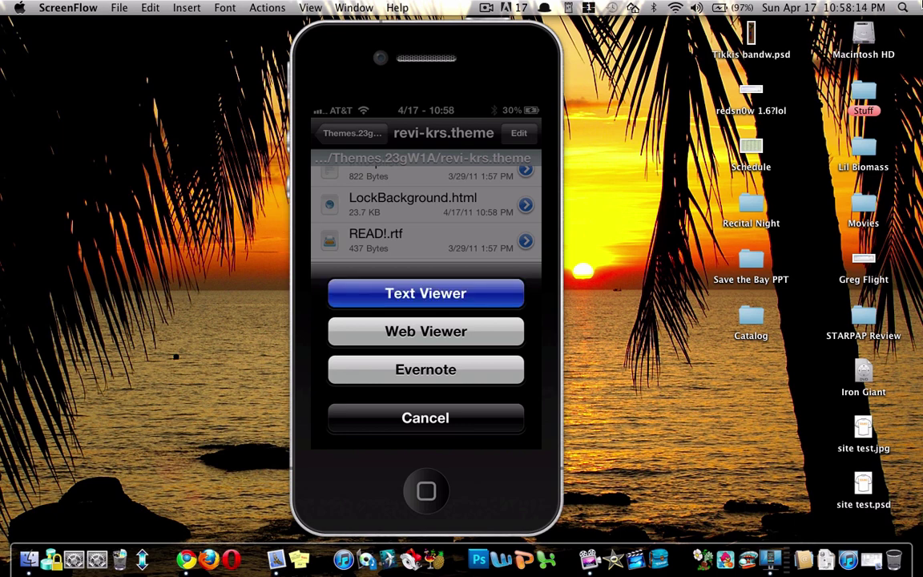
click(426, 292)
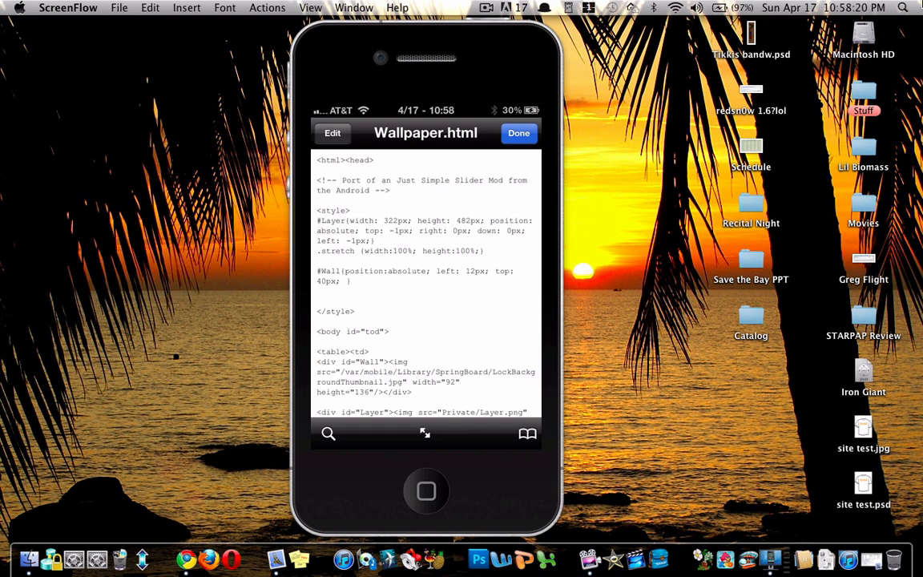
click(326, 433)
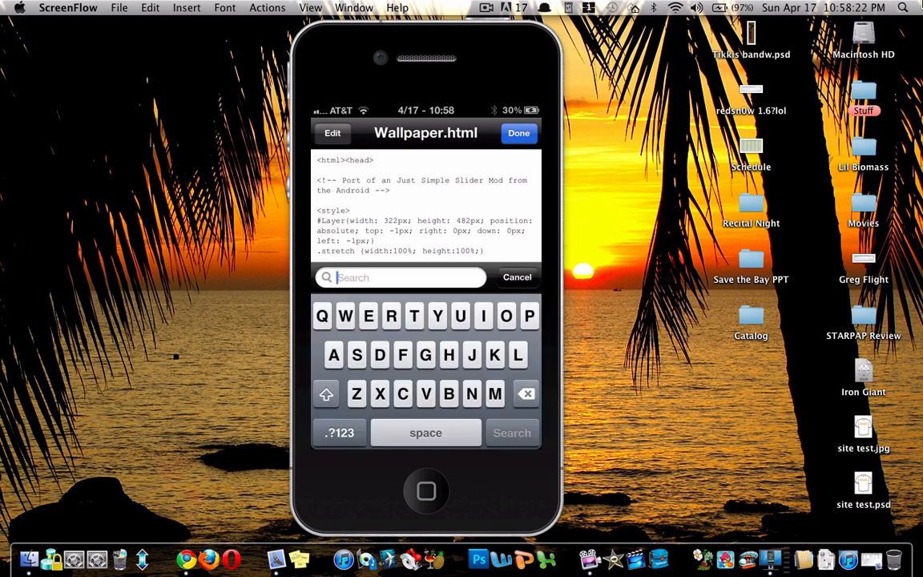
text(var)
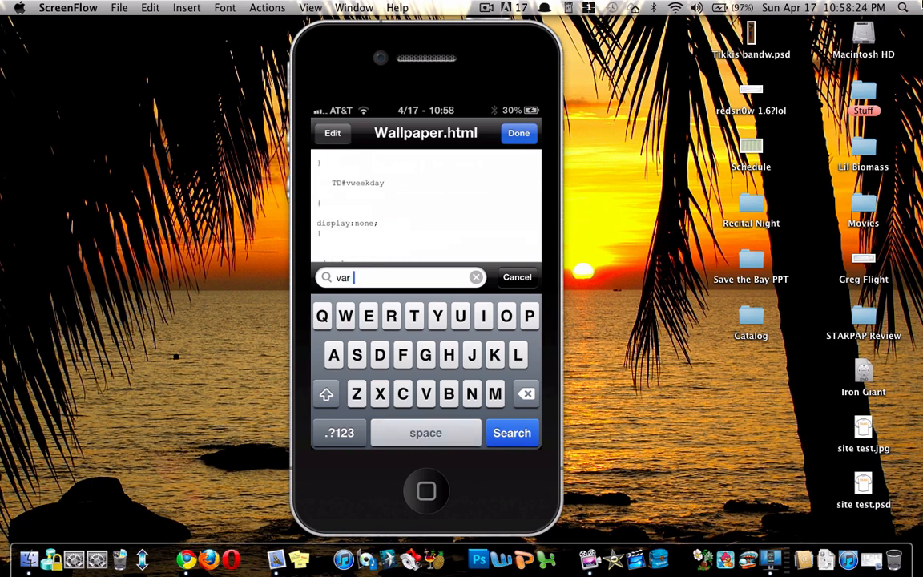
text(locale)
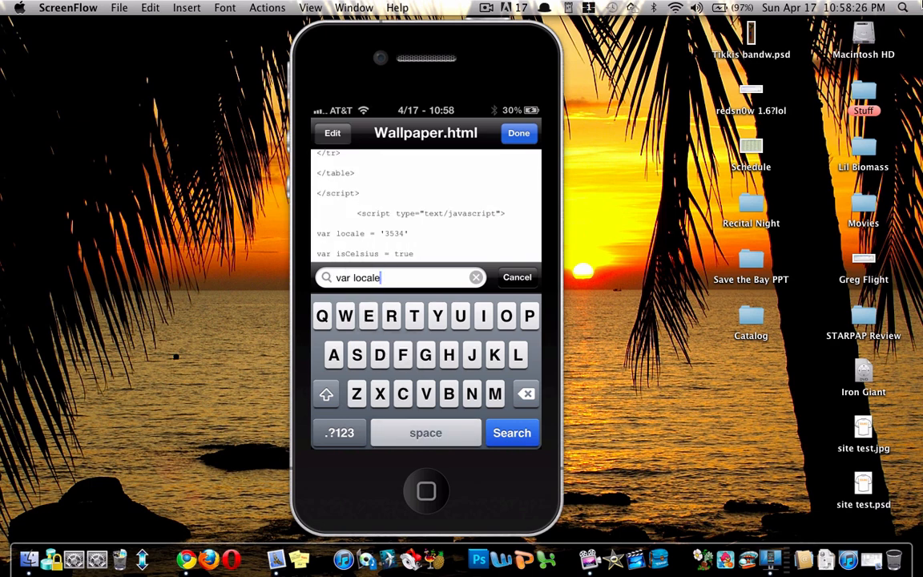
click(516, 275)
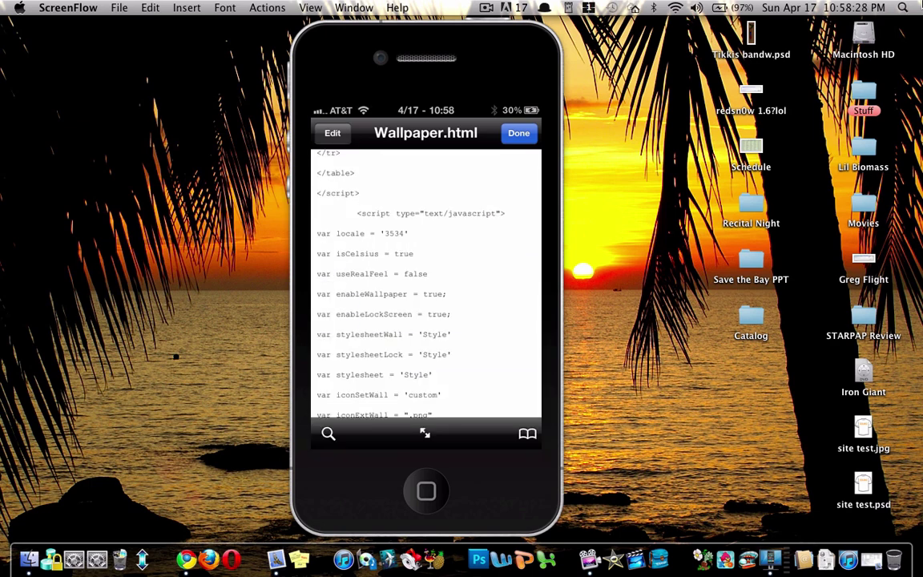
- Set var locale to 12797128, save Wallpaper.html and return to the theme folder
click(332, 133)
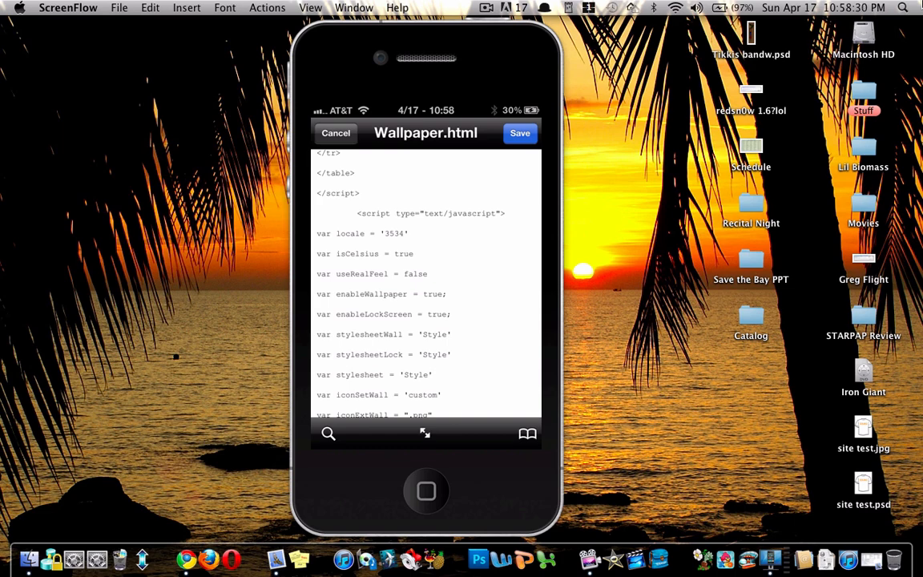
click(372, 234)
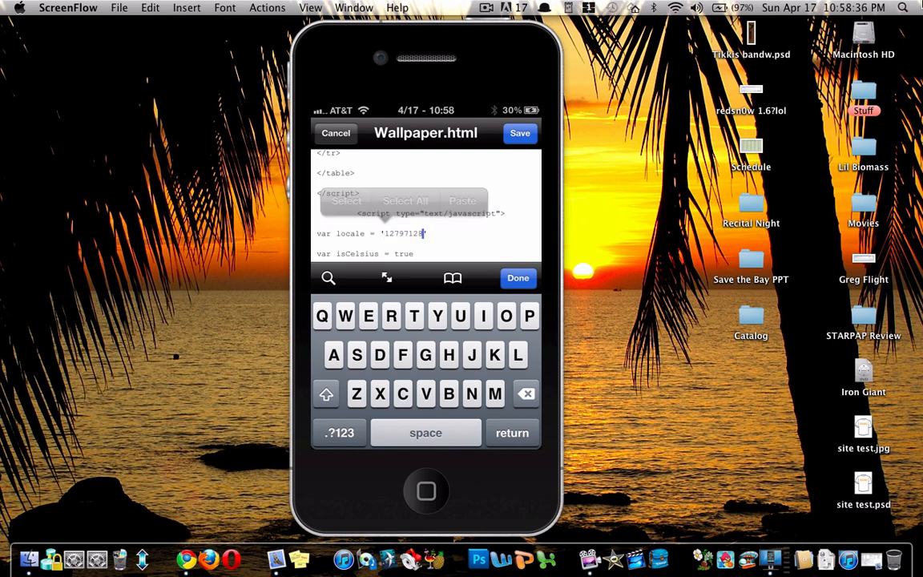
click(518, 279)
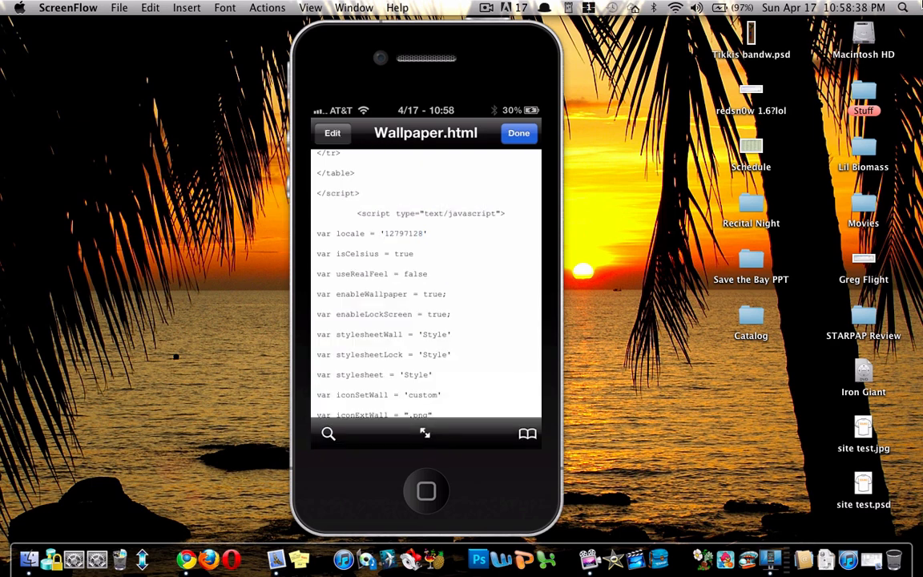
click(519, 132)
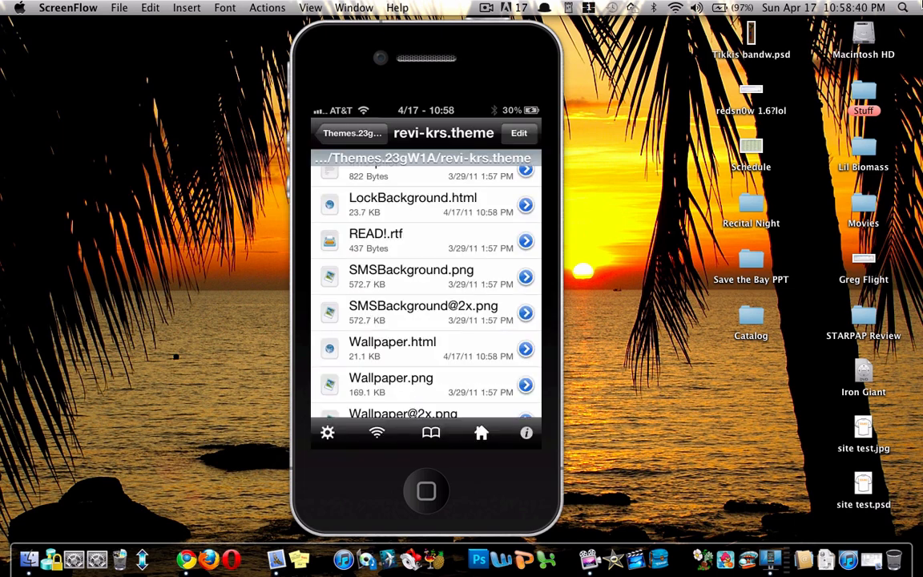